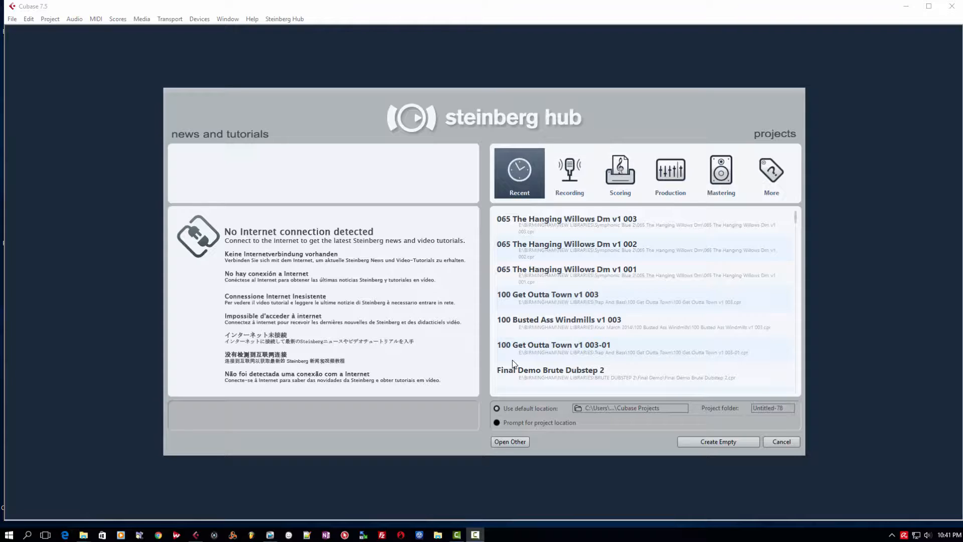
pyautogui.moveTo(617, 344)
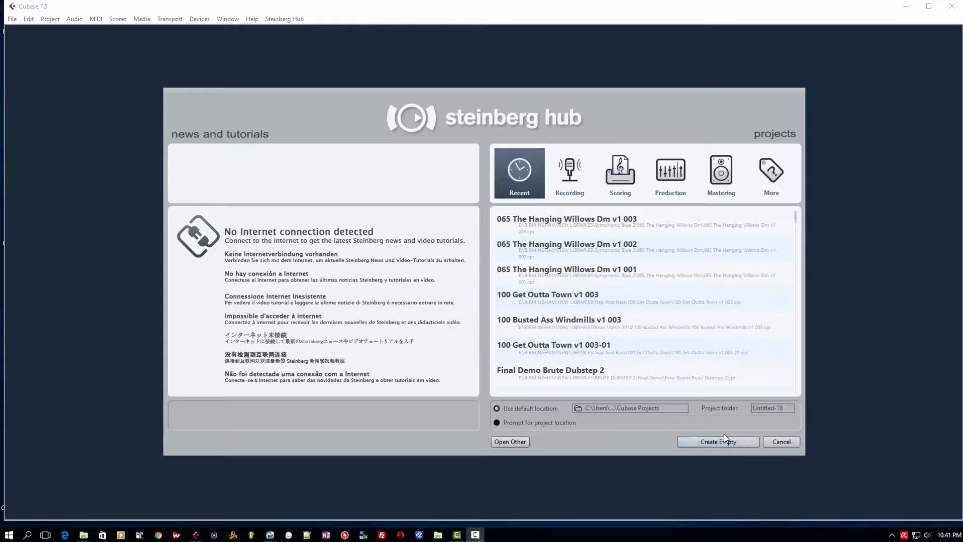
# - Create an empty project, add two instrument tracks, and browse the Edit and File menus
pyautogui.click(717, 441)
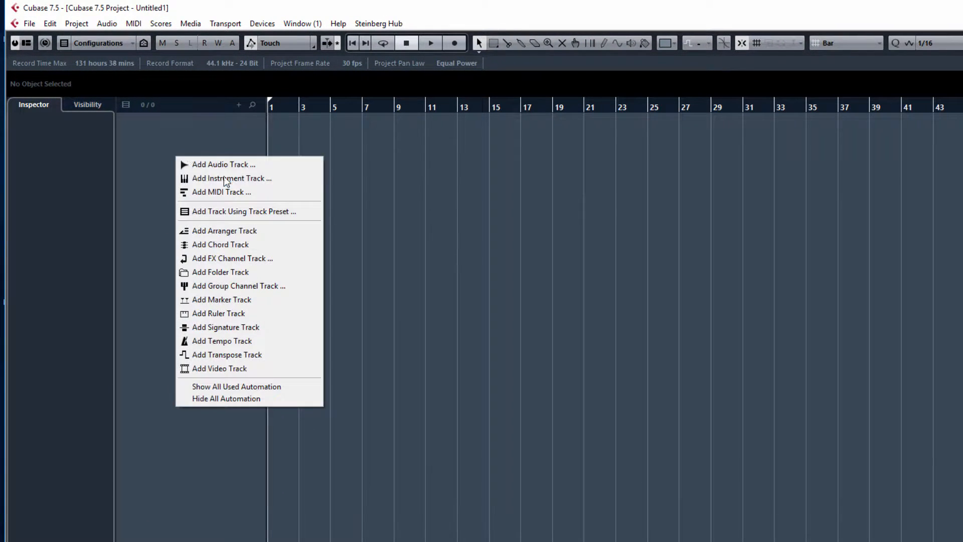
pyautogui.click(232, 178)
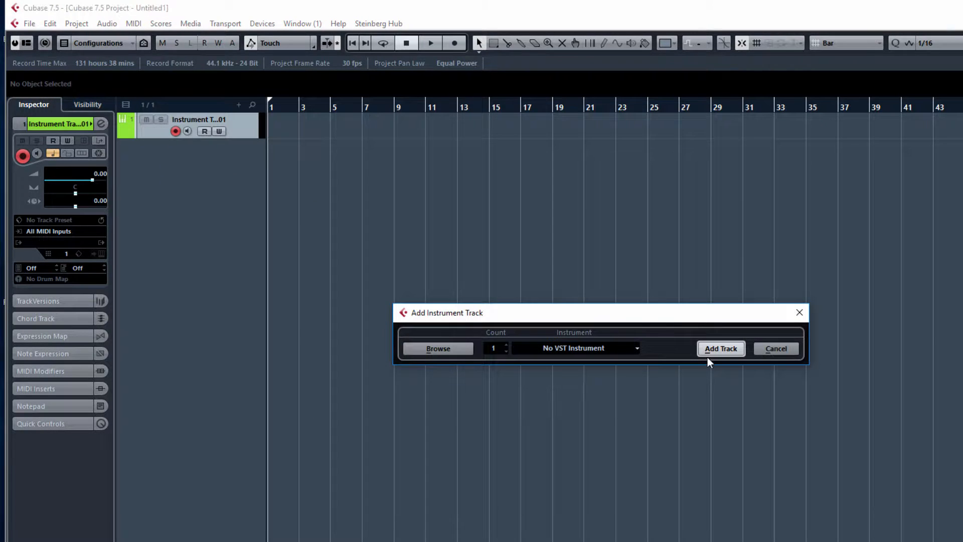
pyautogui.click(720, 348)
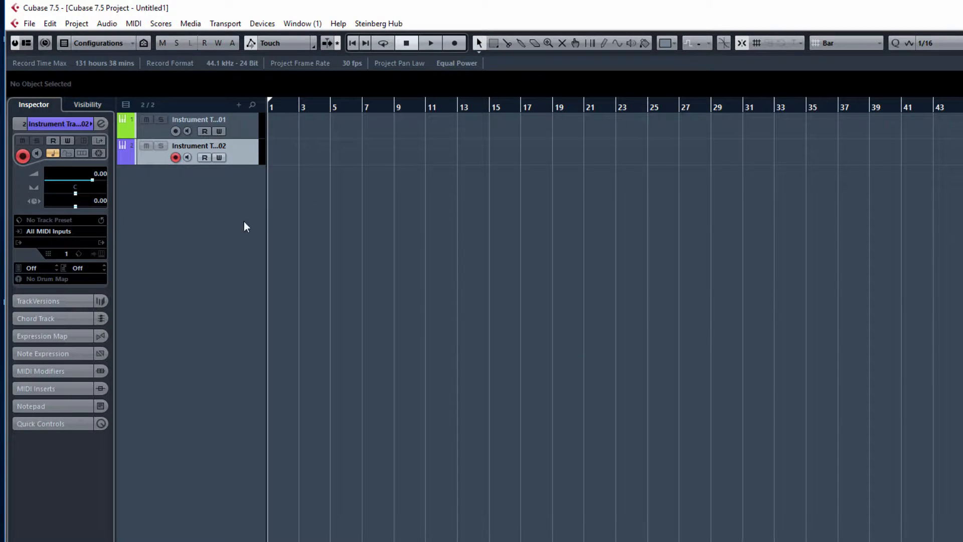
pyautogui.click(50, 23)
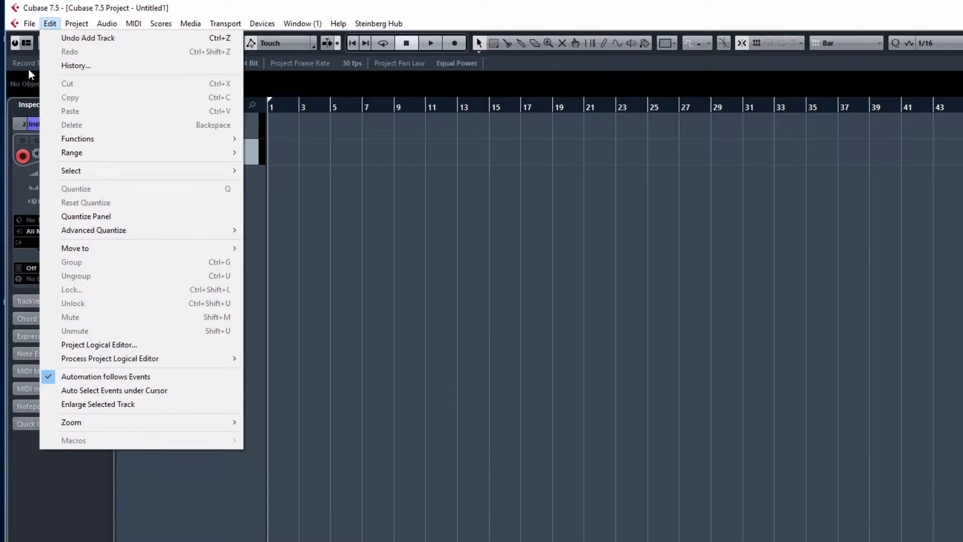
pyautogui.click(28, 23)
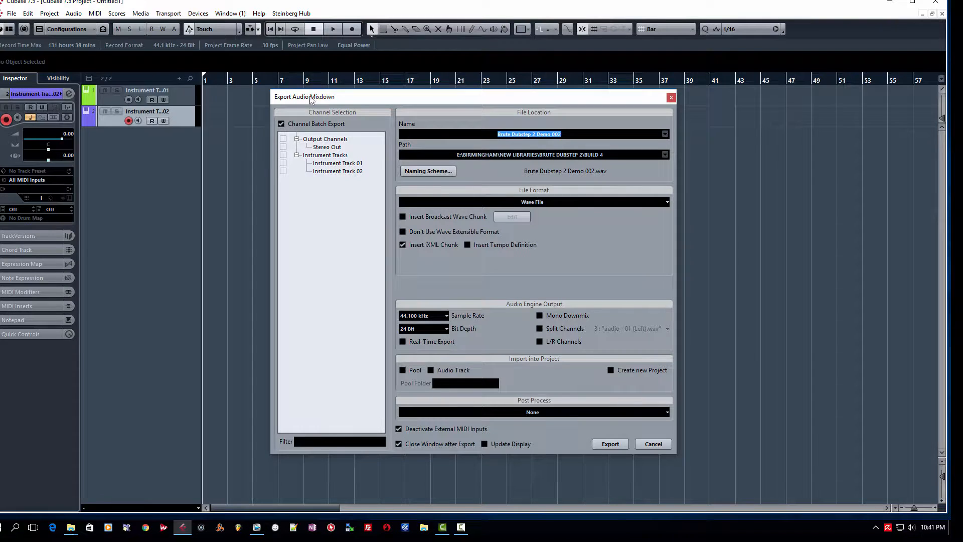
pyautogui.moveTo(712, 461)
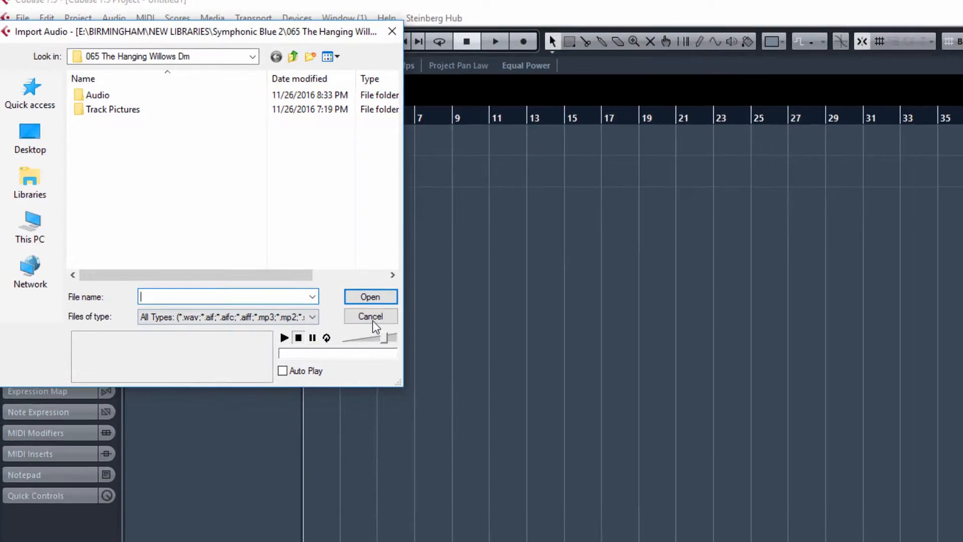
# - Cancel the Export Audio Mixdown and Import Audio dialogs without importing, then open File
pyautogui.click(370, 316)
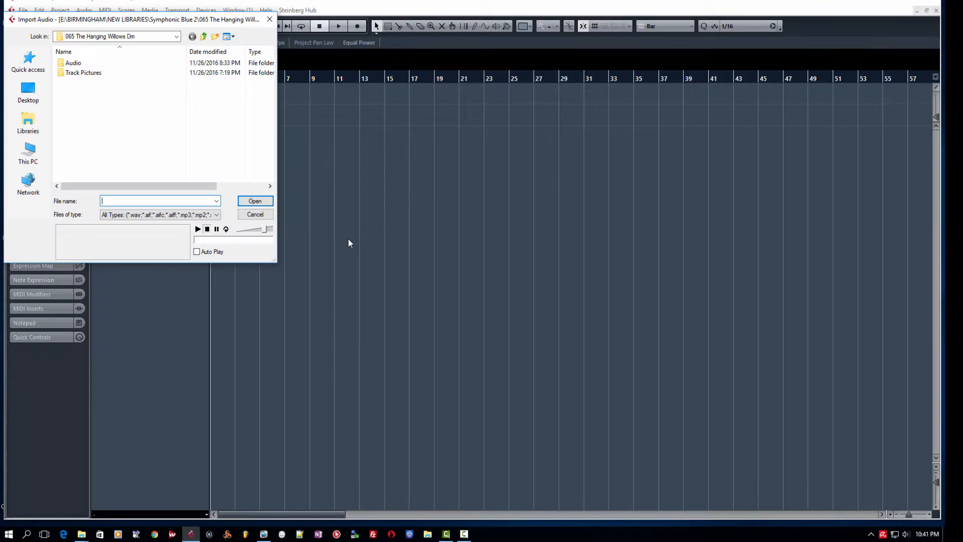
pyautogui.click(254, 213)
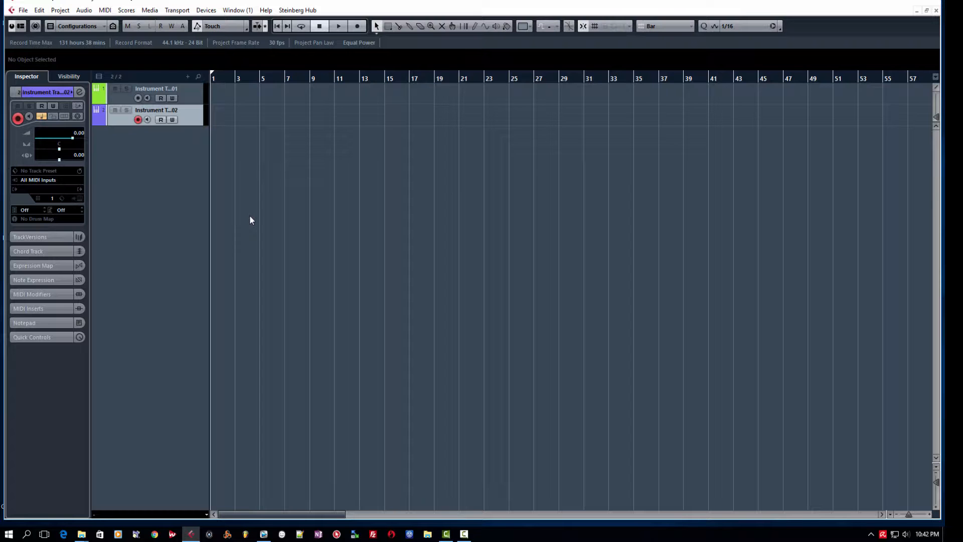
pyautogui.click(22, 10)
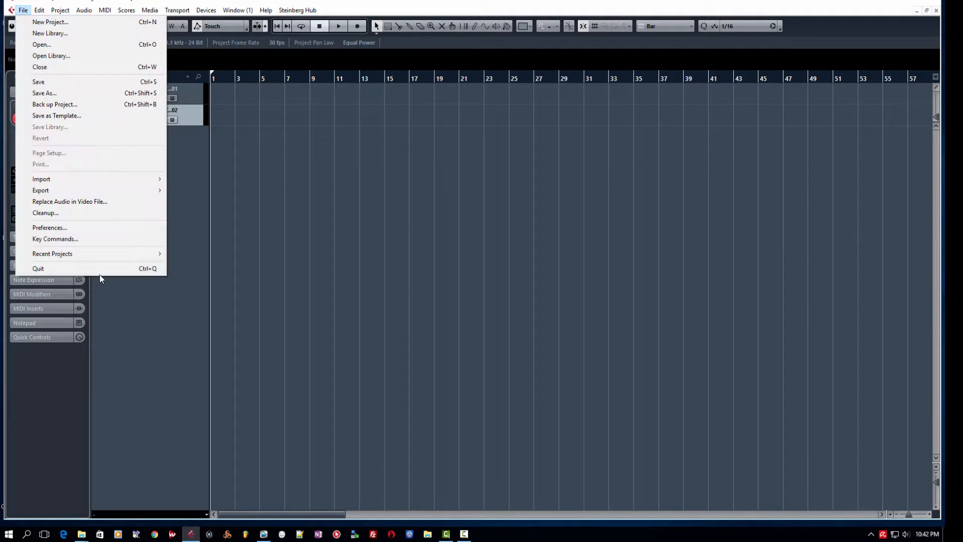
# - In Key Commands, select Audio > Bounce and try assigning it the key B
pyautogui.click(55, 238)
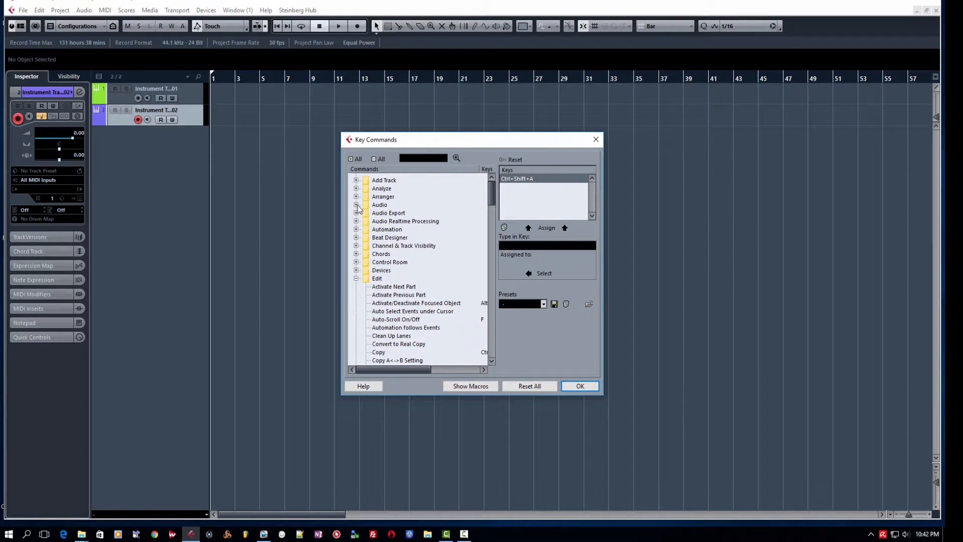
pyautogui.click(356, 205)
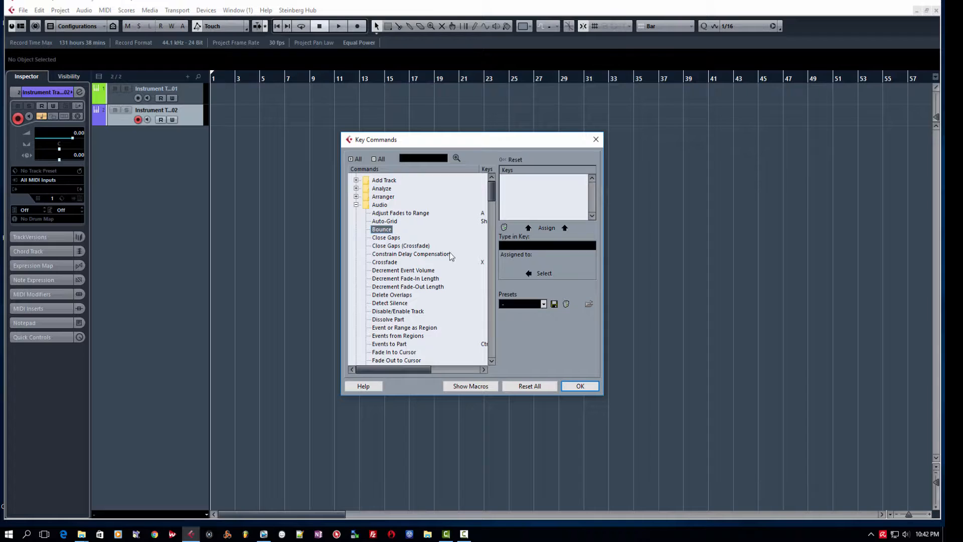
pyautogui.moveTo(391, 281)
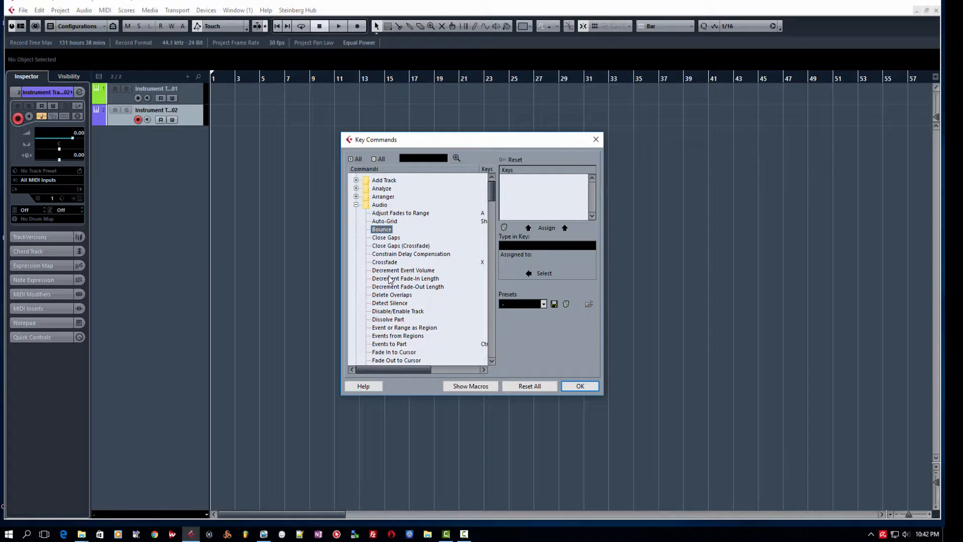
pyautogui.click(383, 196)
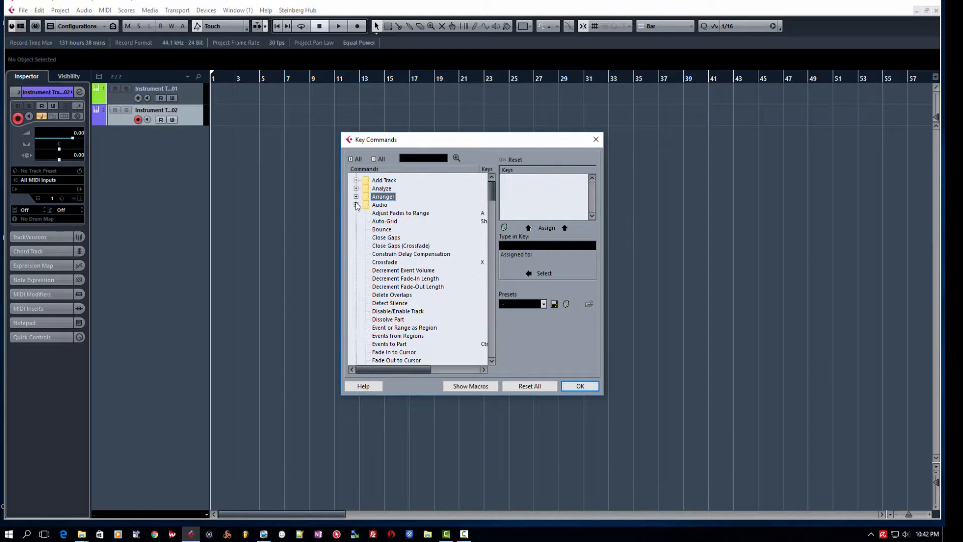
pyautogui.click(381, 229)
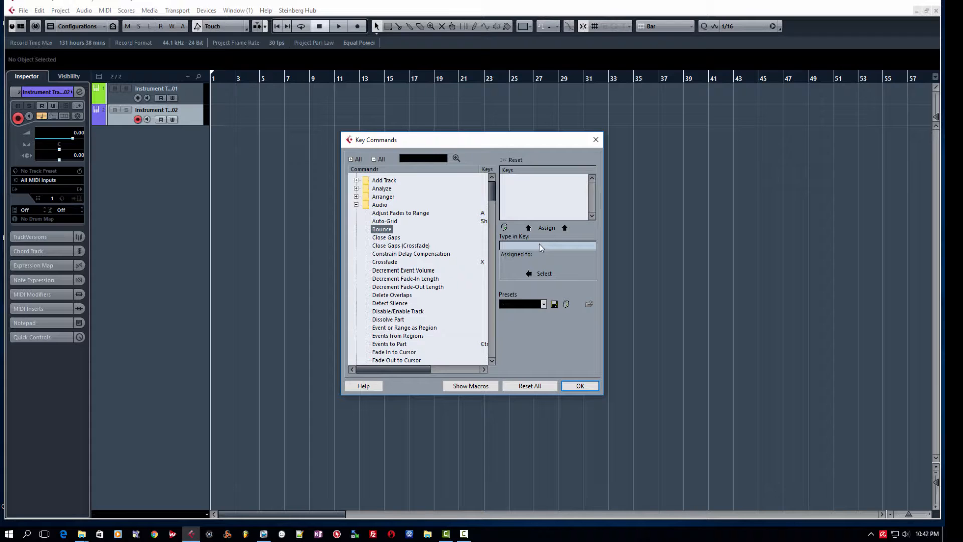
pyautogui.write('B')
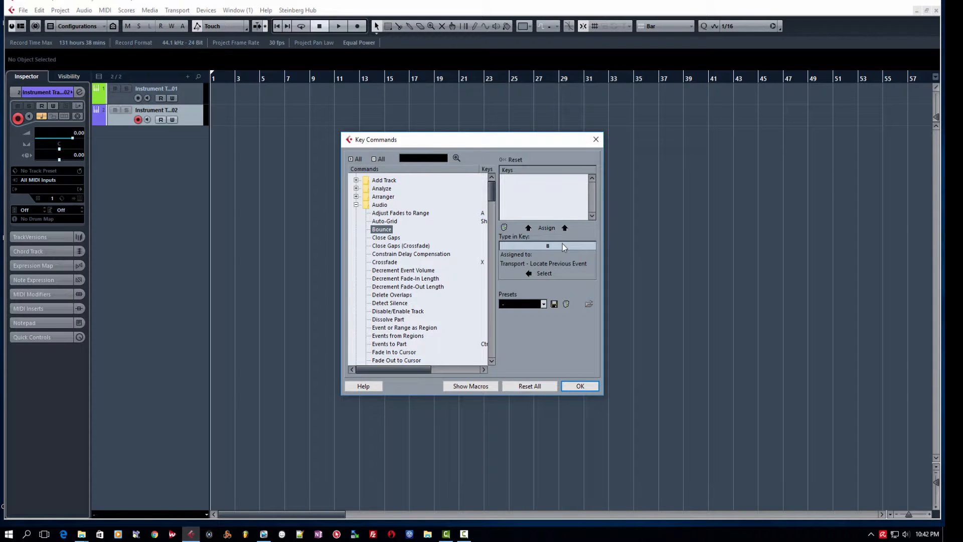
pyautogui.moveTo(548, 256)
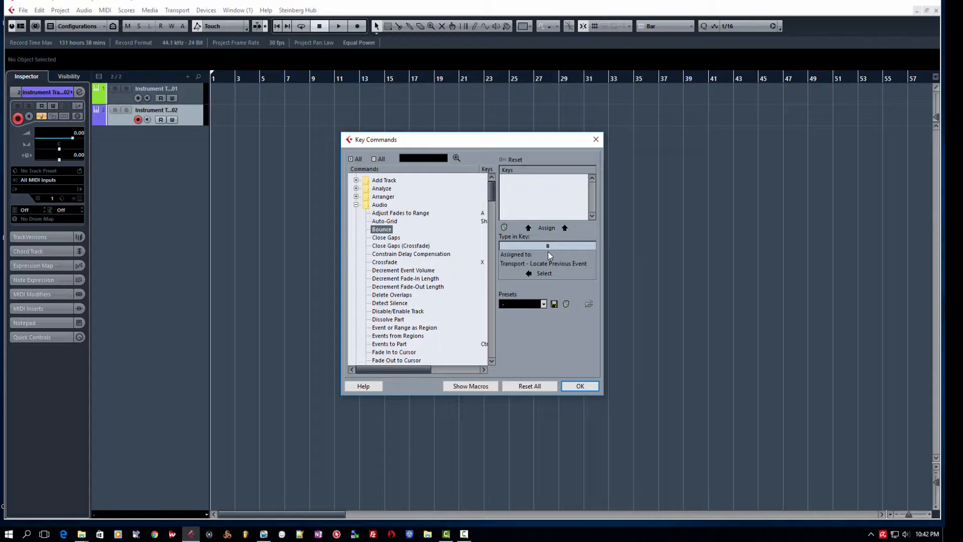
pyautogui.moveTo(551, 229)
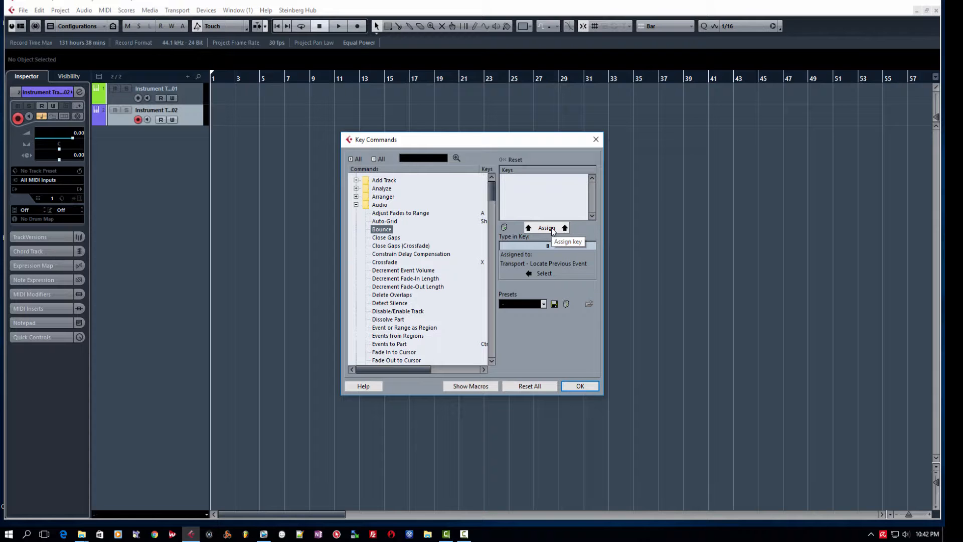
pyautogui.click(546, 227)
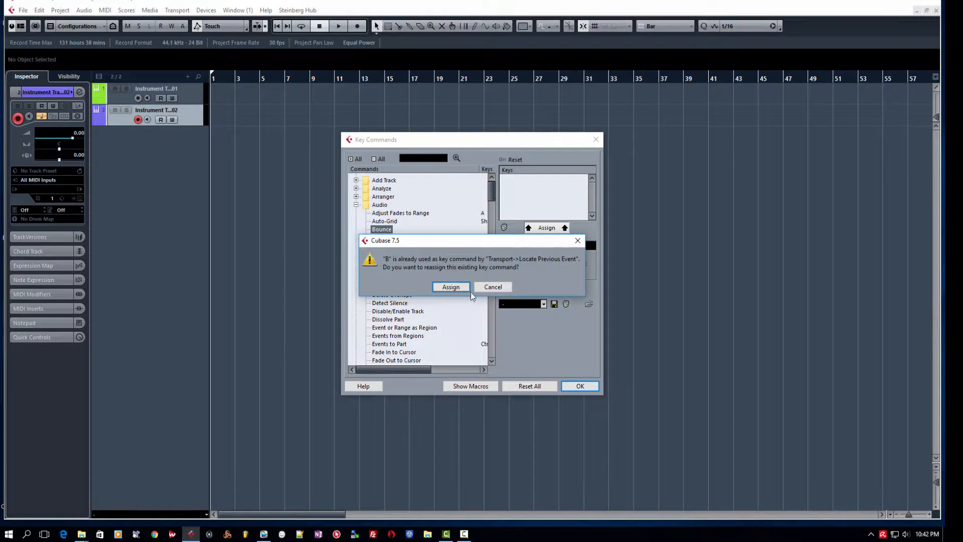
pyautogui.moveTo(496, 269)
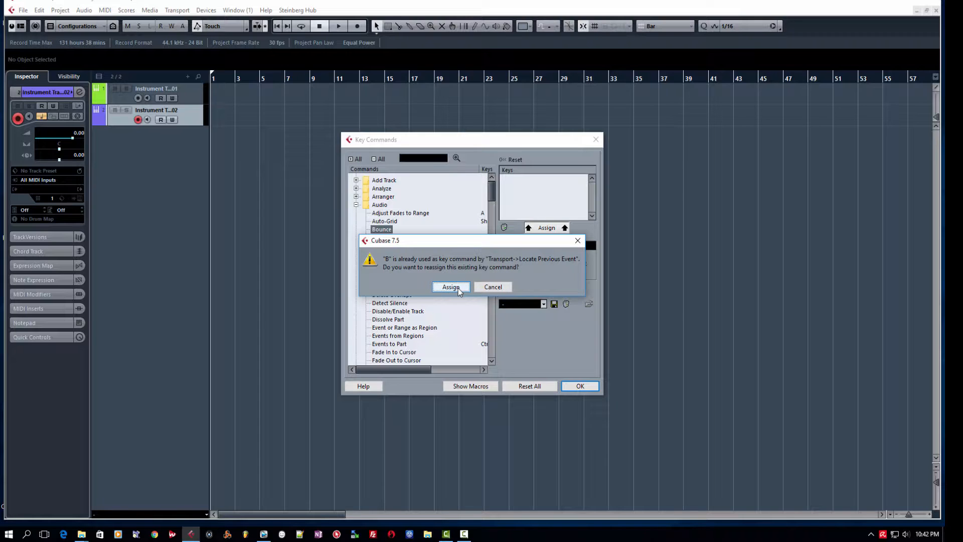
# - Confirm moving key B from Locate Previous Event to Bounce and close Key Commands
pyautogui.click(451, 287)
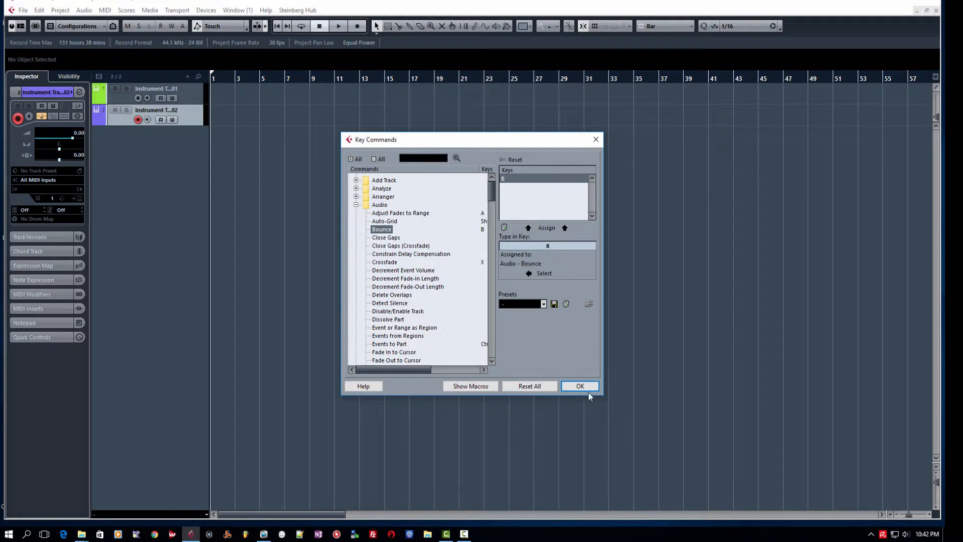
pyautogui.click(579, 386)
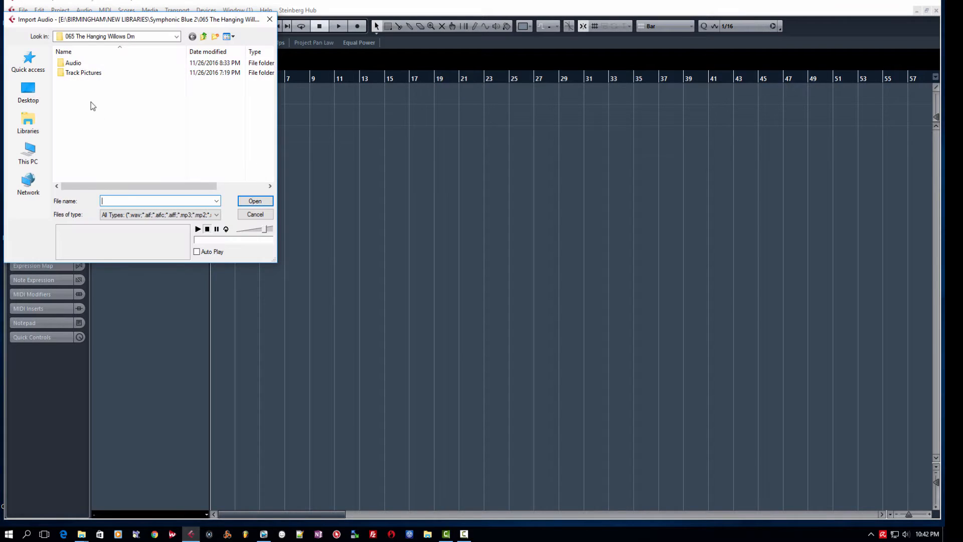
# - Import Drums_Complete and bounce its event into Drums_Complete-01, replacing the original
pyautogui.click(255, 213)
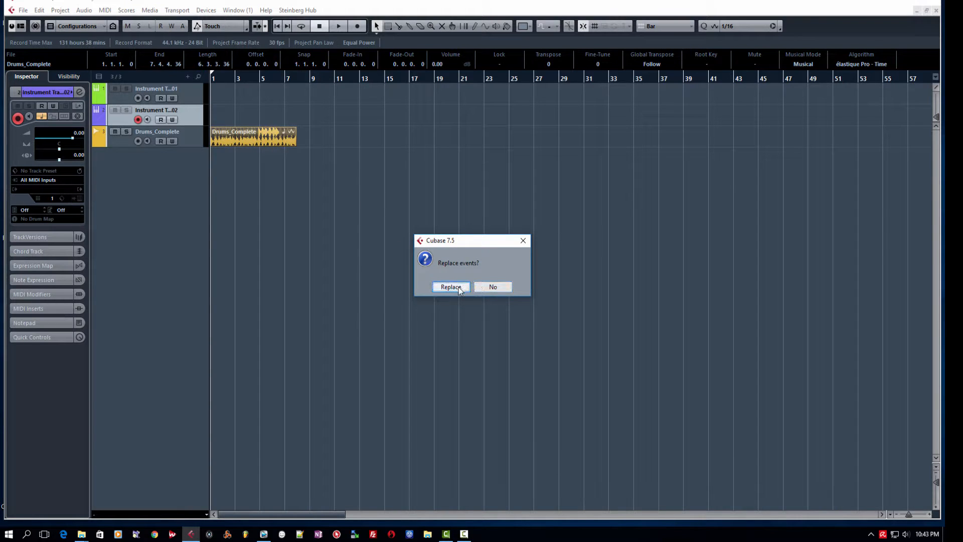
pyautogui.click(450, 287)
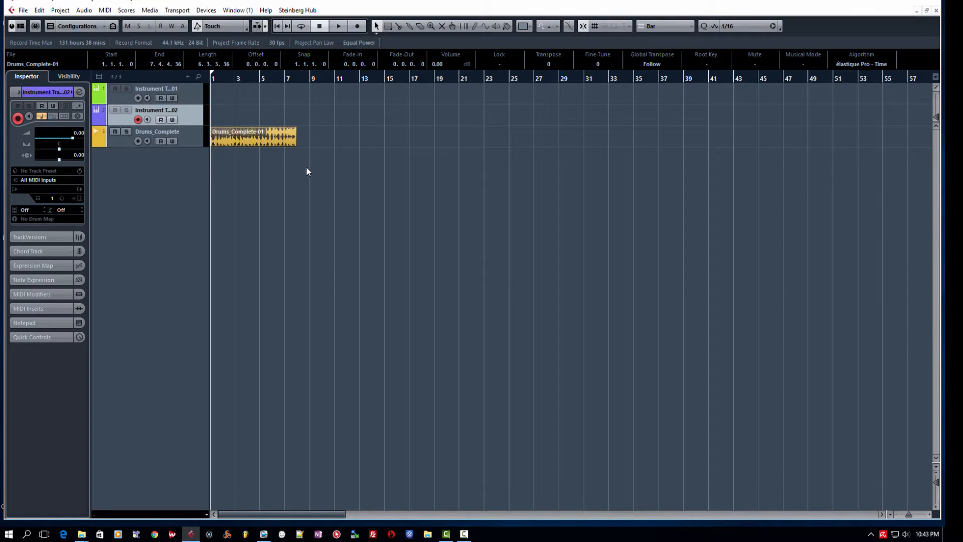
pyautogui.doubleClick(252, 136)
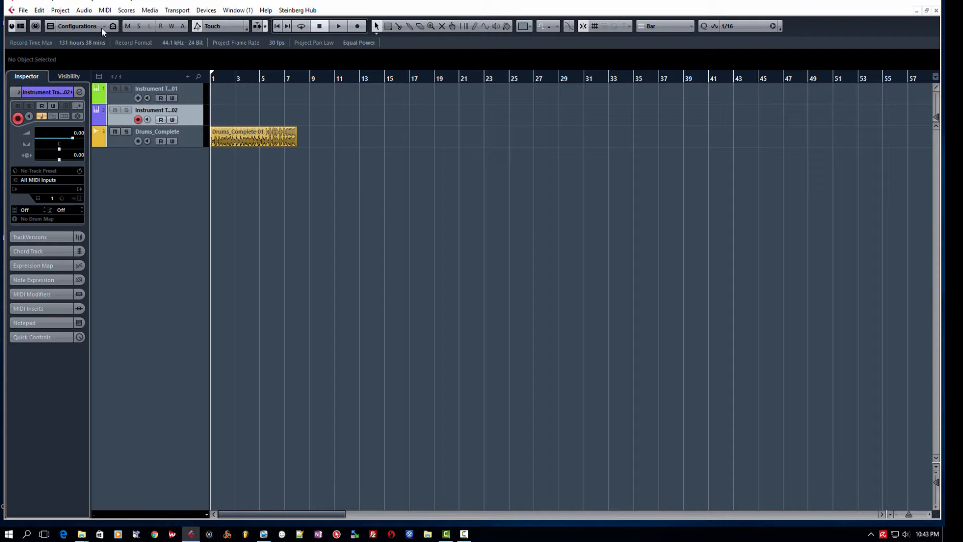
pyautogui.moveTo(192, 197)
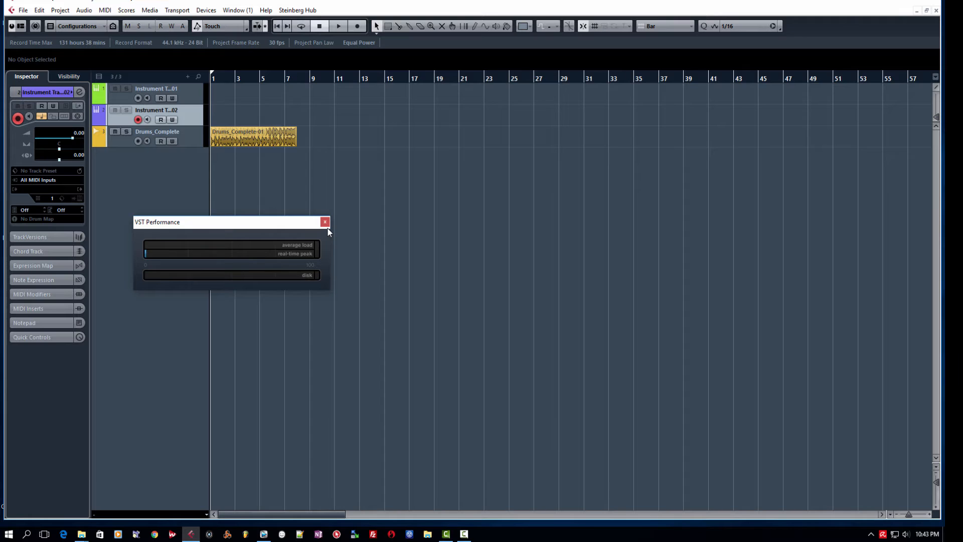
pyautogui.click(324, 222)
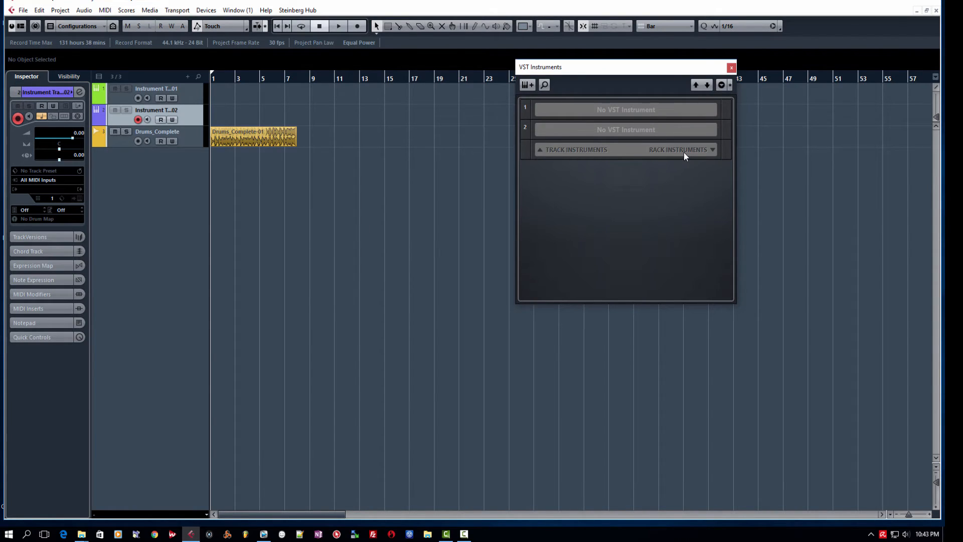
pyautogui.click(731, 68)
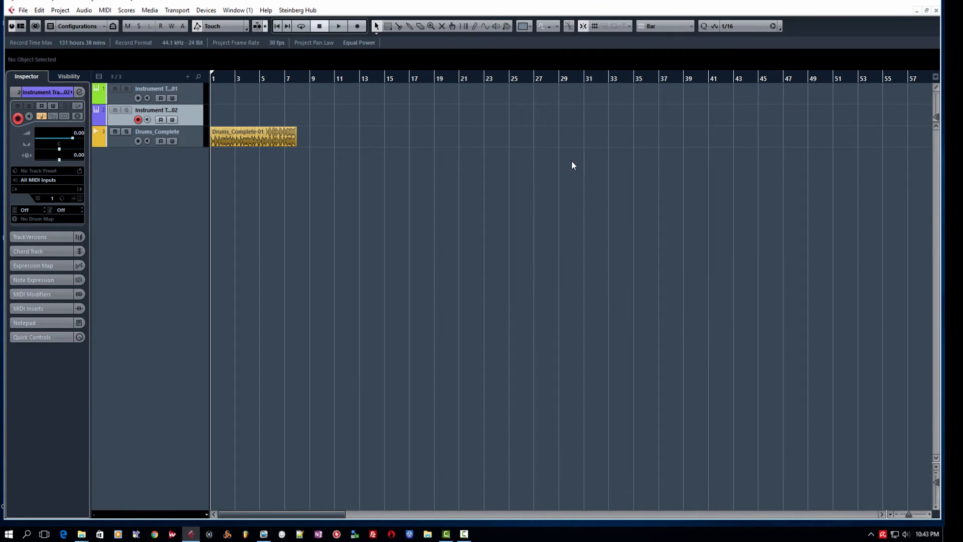